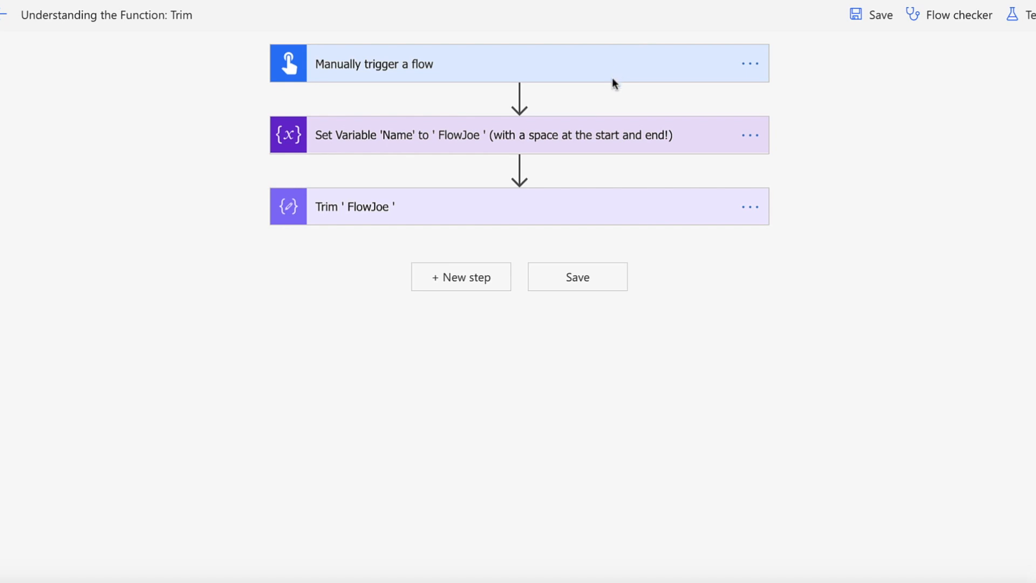
mouse_move(489, 143)
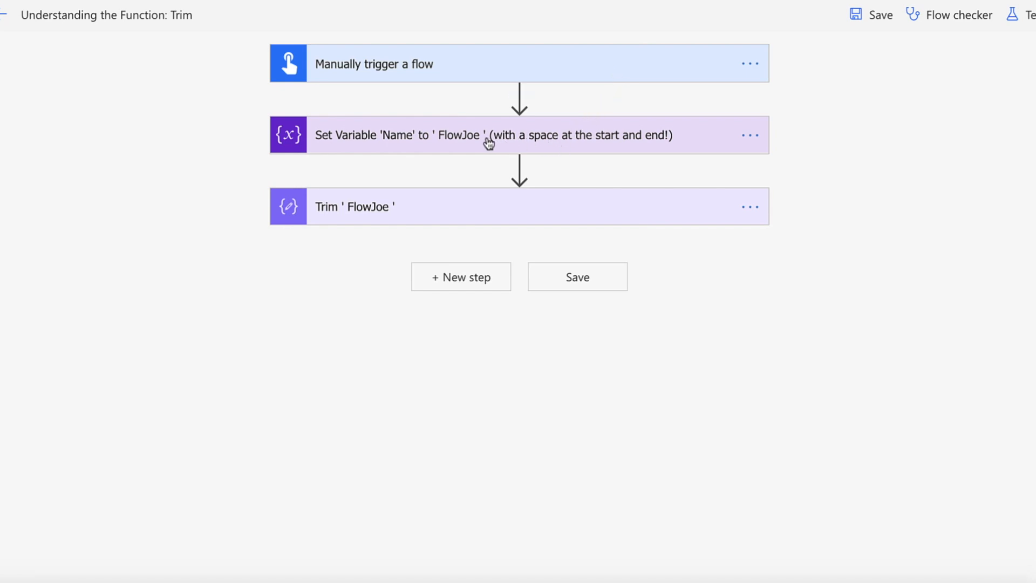
Step: Expand the Set Variable card to reveal Name, String type and the FlowJoe value
click(519, 135)
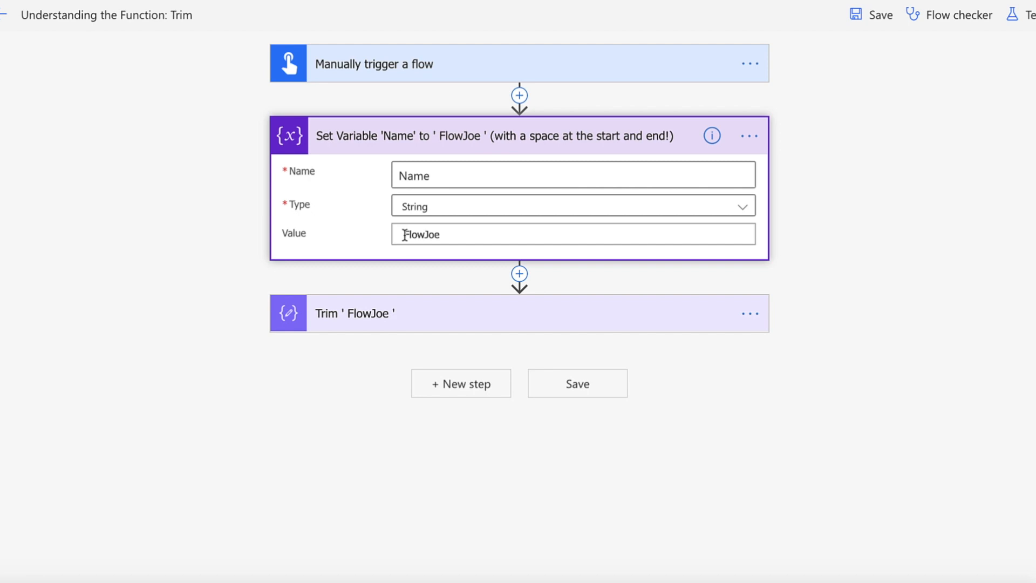
Step: Select the ' FlowJoe ' value to reveal its surrounding spaces, then collapse the card
click(572, 233)
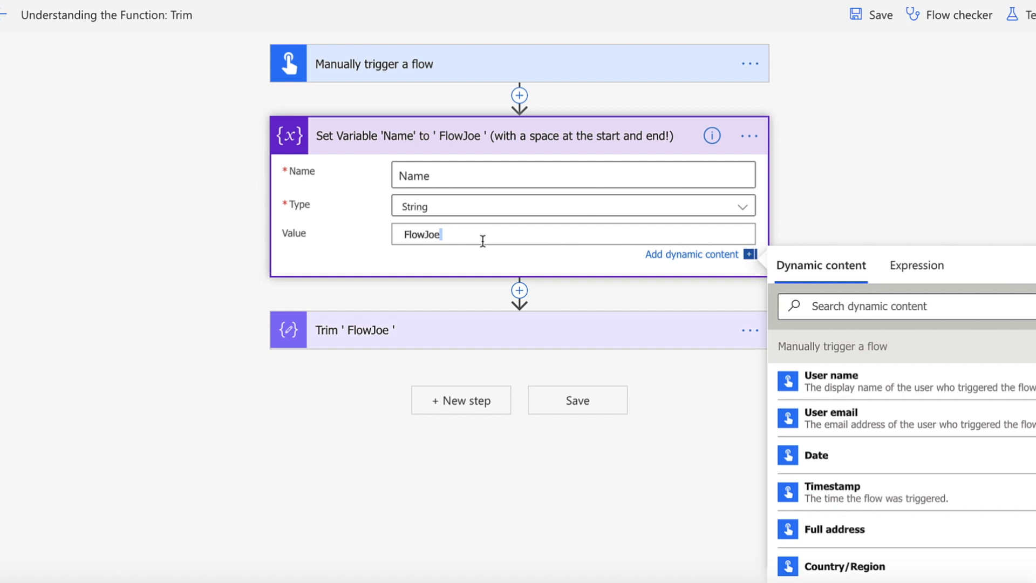
double_click(420, 234)
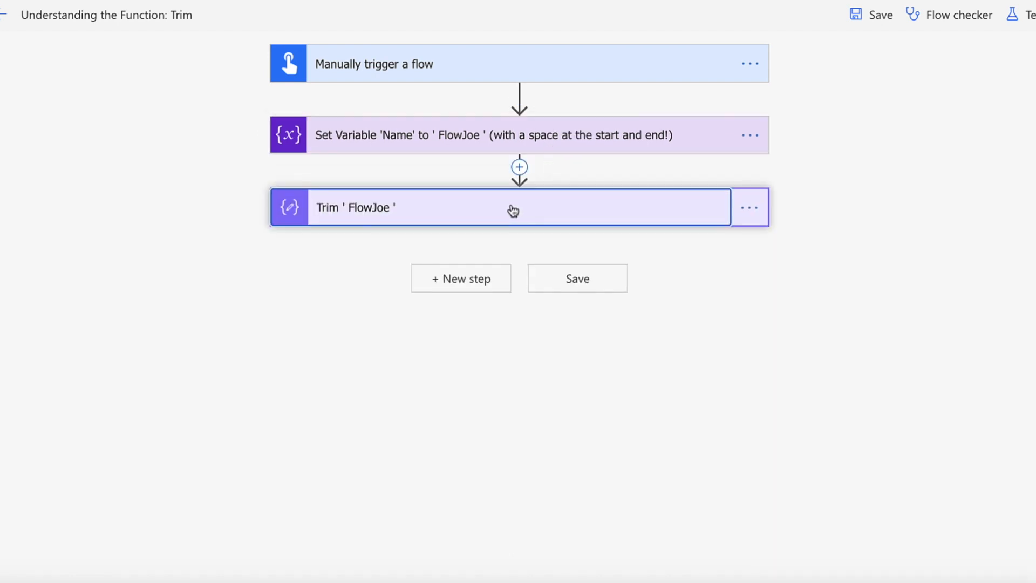
Step: Expand the Trim step and review its trim(variables('Name')) input expression
click(499, 208)
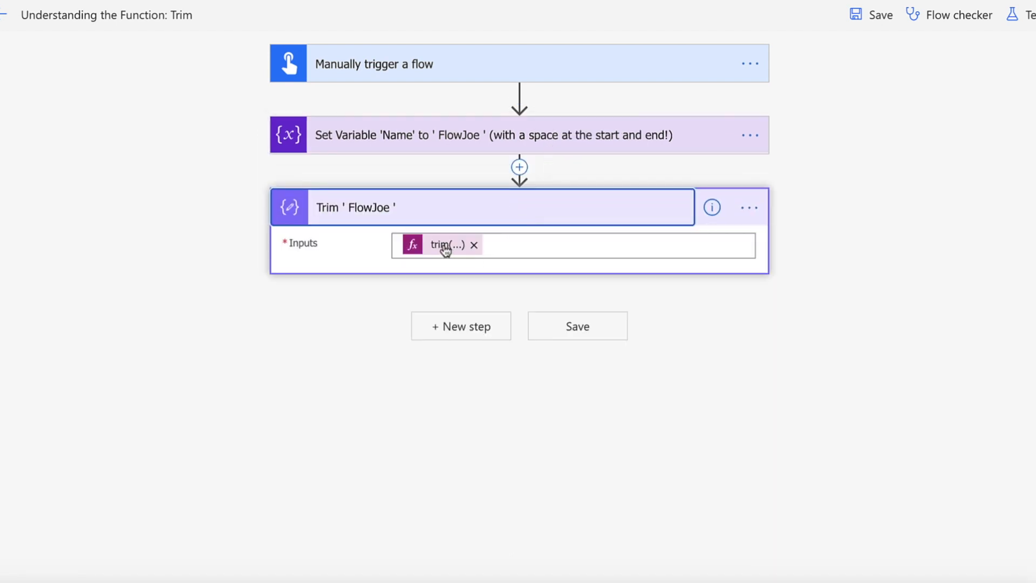
click(447, 245)
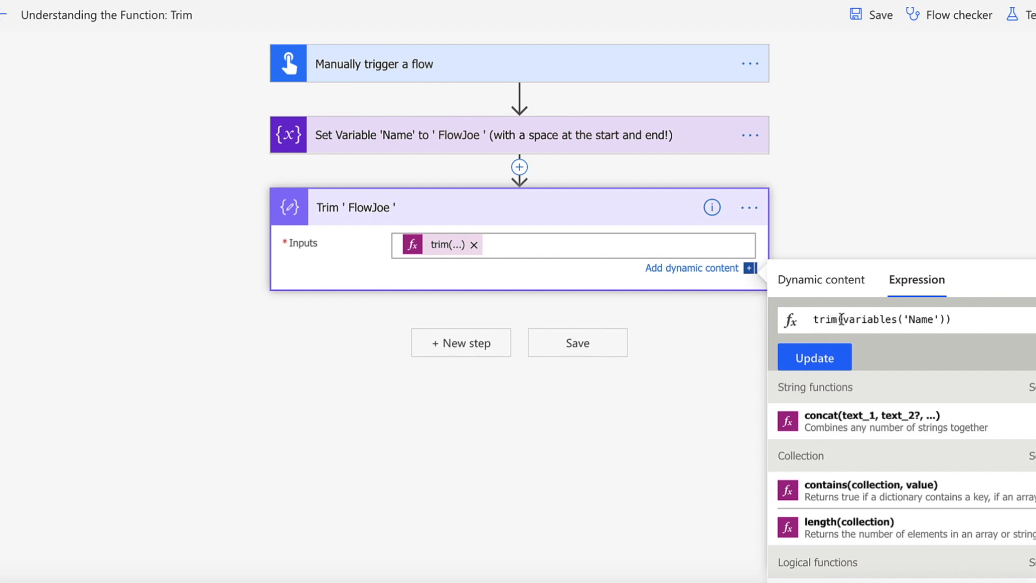
double_click(885, 319)
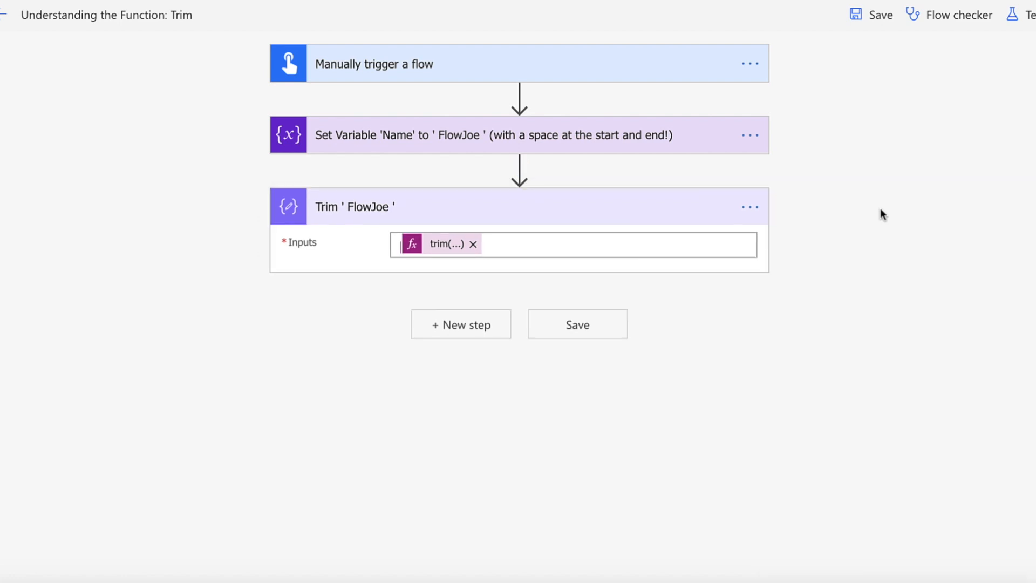
Step: Test the flow manually via Save & Test and Run flow, dismissing the run-started confirmation
click(1027, 14)
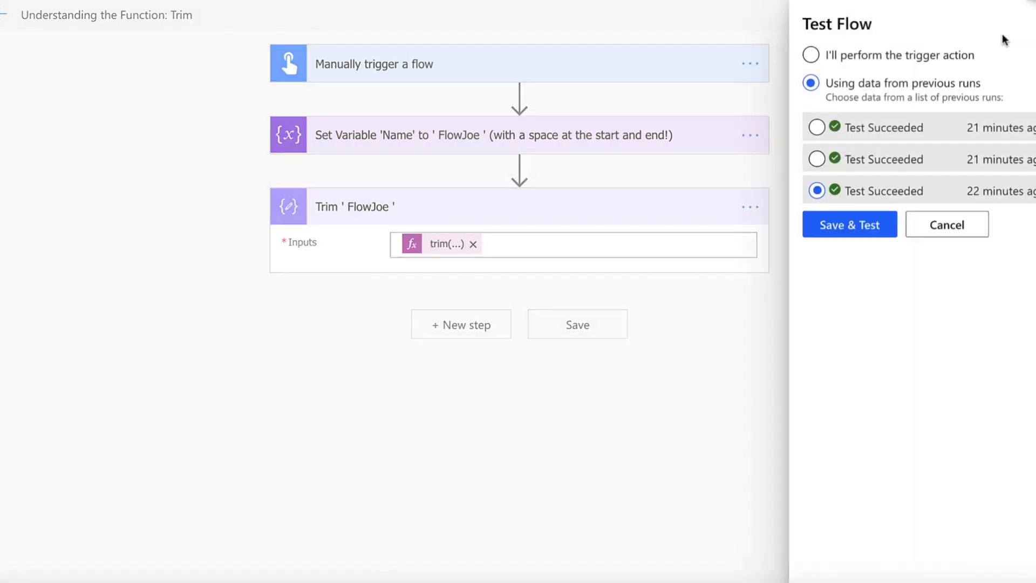
click(810, 55)
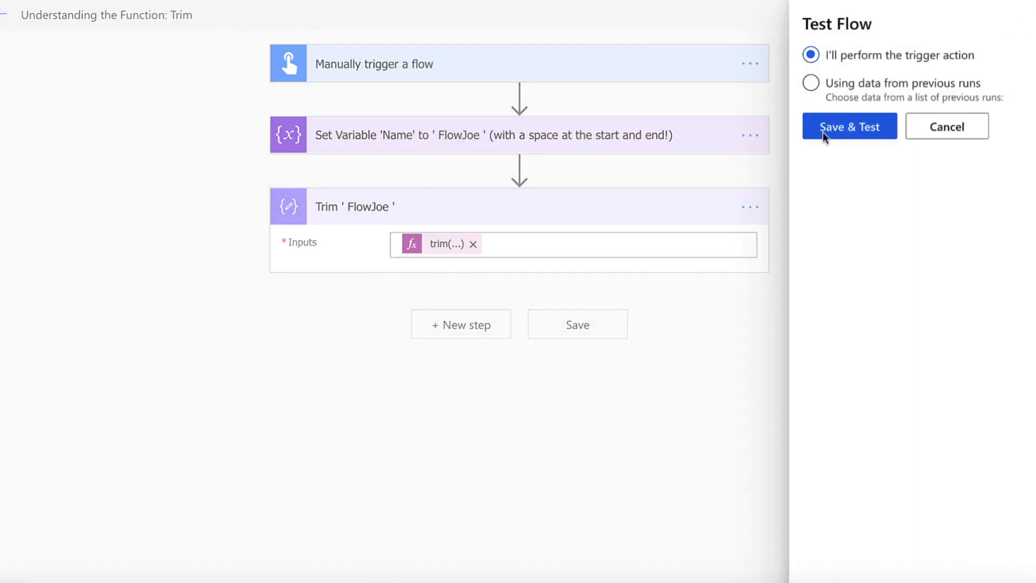
click(849, 126)
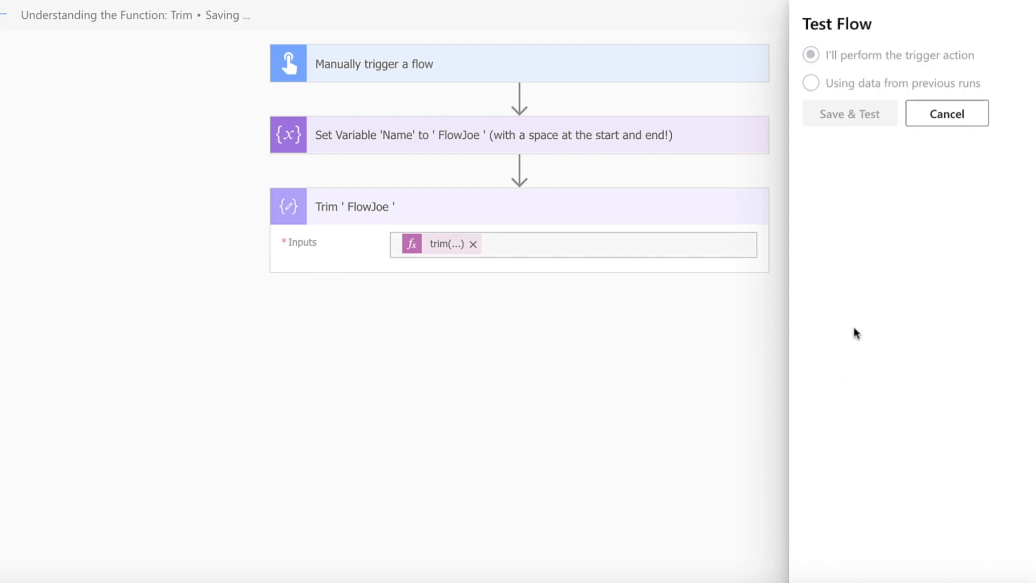
click(849, 113)
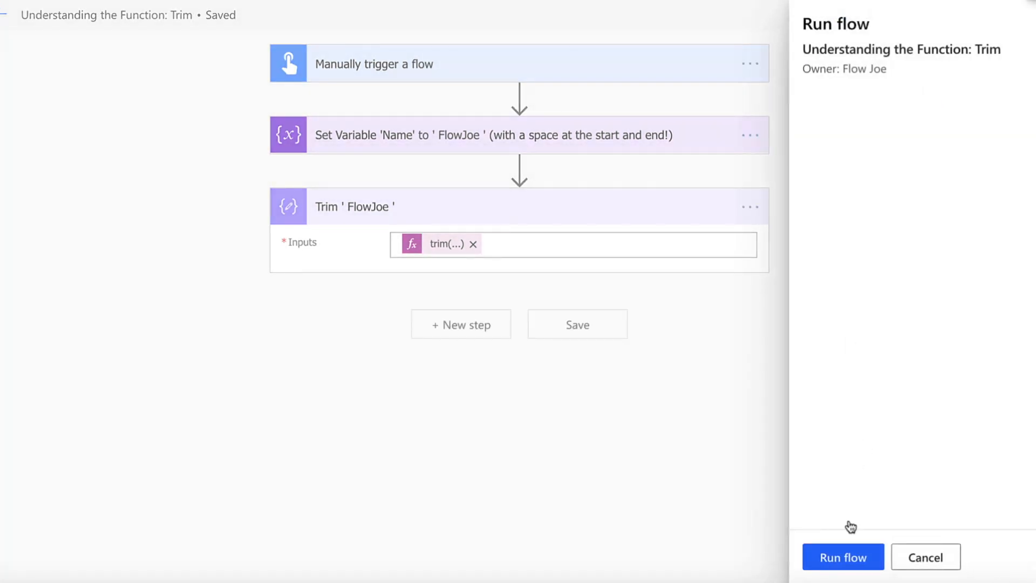
click(843, 557)
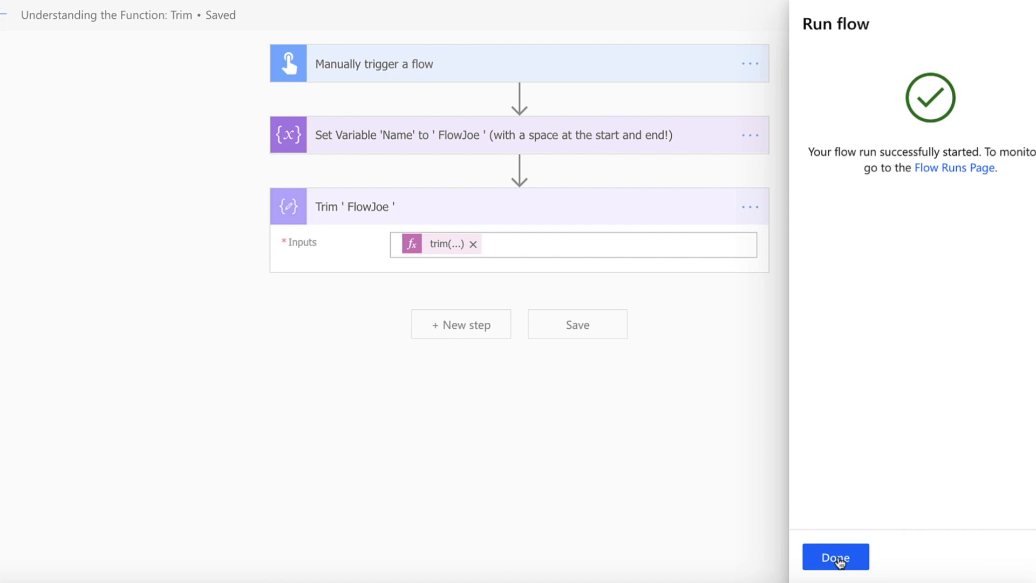
click(835, 556)
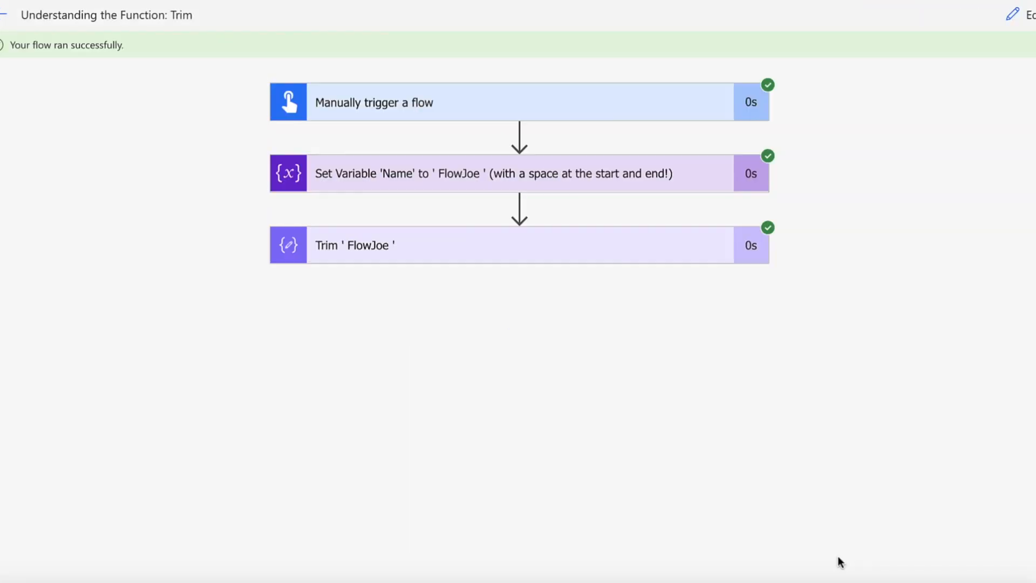
mouse_move(657, 222)
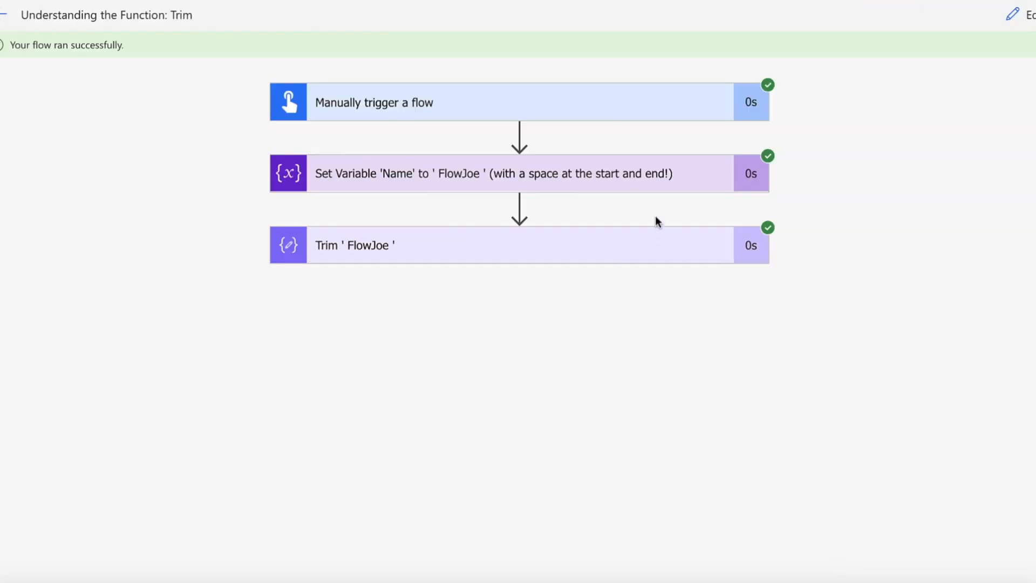
Step: Check Set Variable's padded ' FlowJoe ' in run details before viewing Trim's FlowJoe output
click(519, 173)
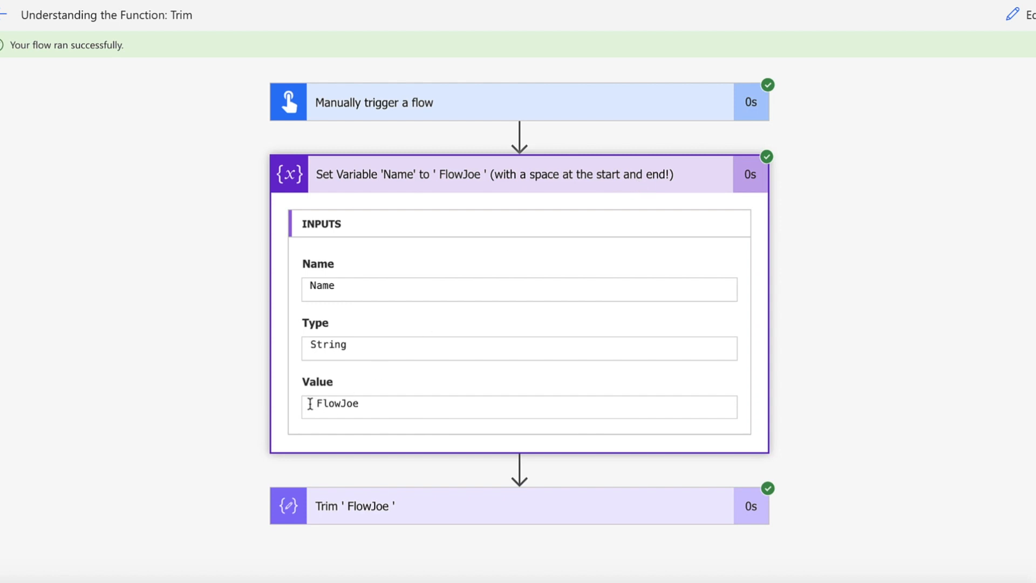
double_click(339, 404)
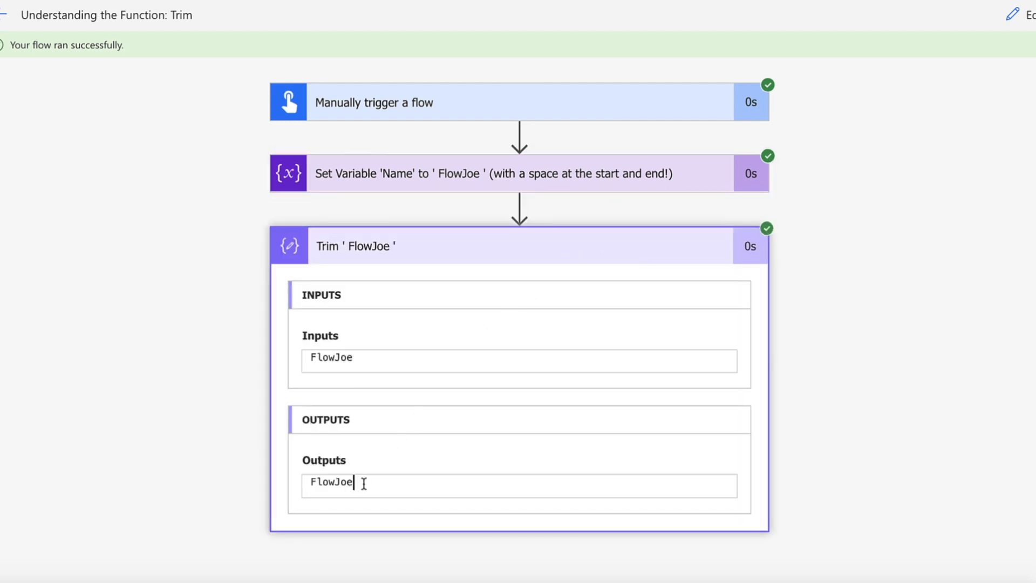
double_click(332, 482)
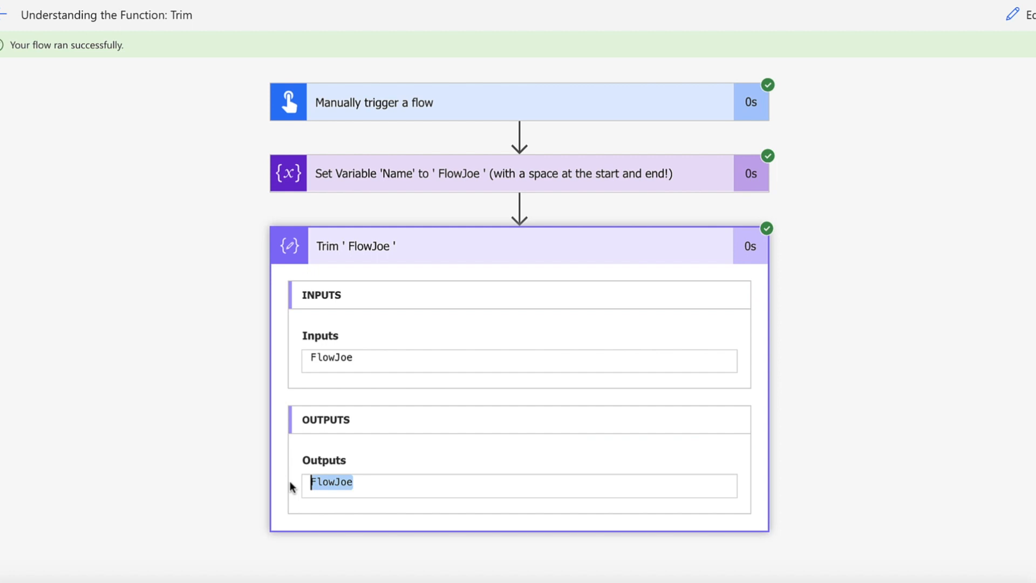
mouse_move(755, 242)
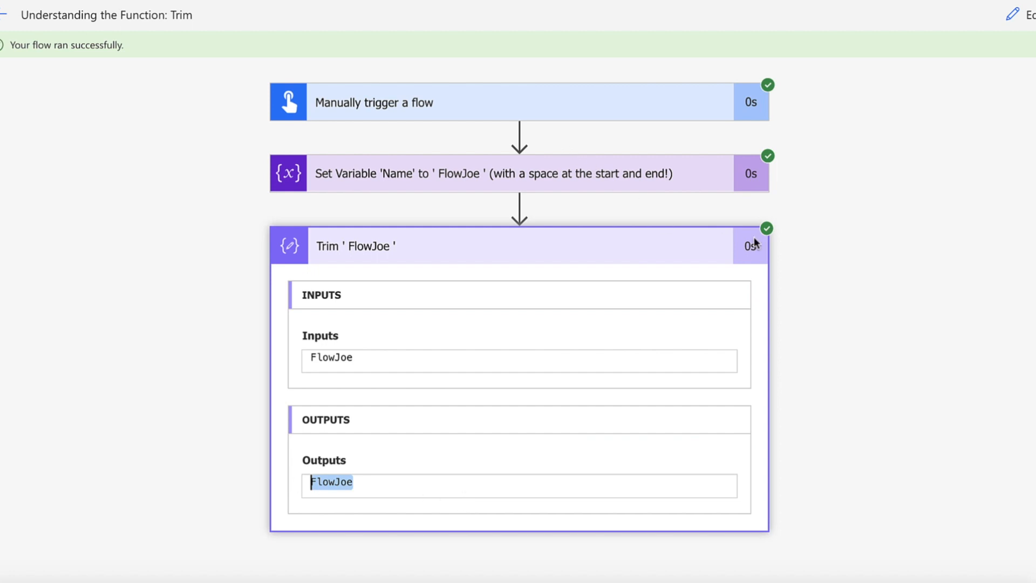
mouse_move(818, 264)
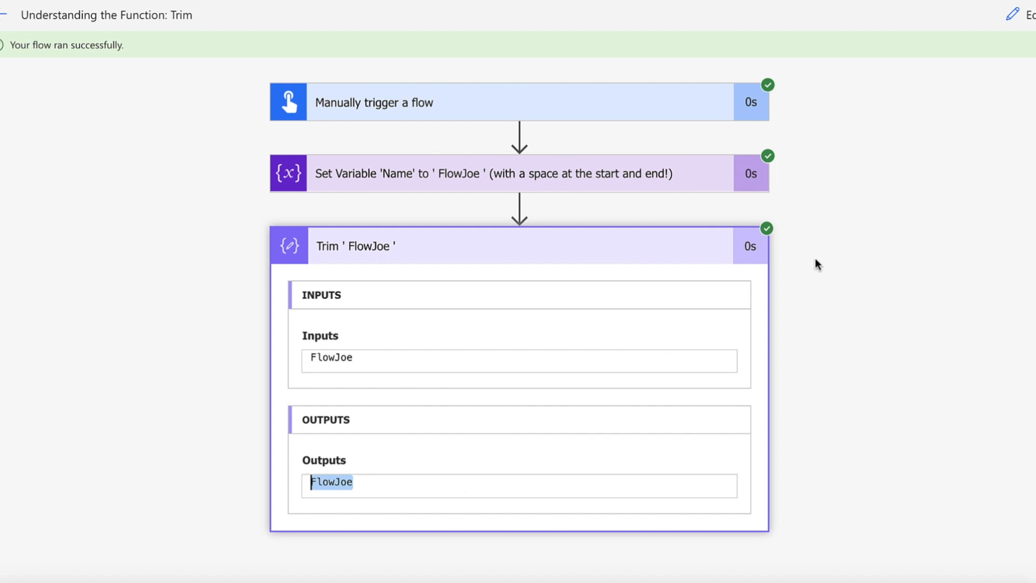